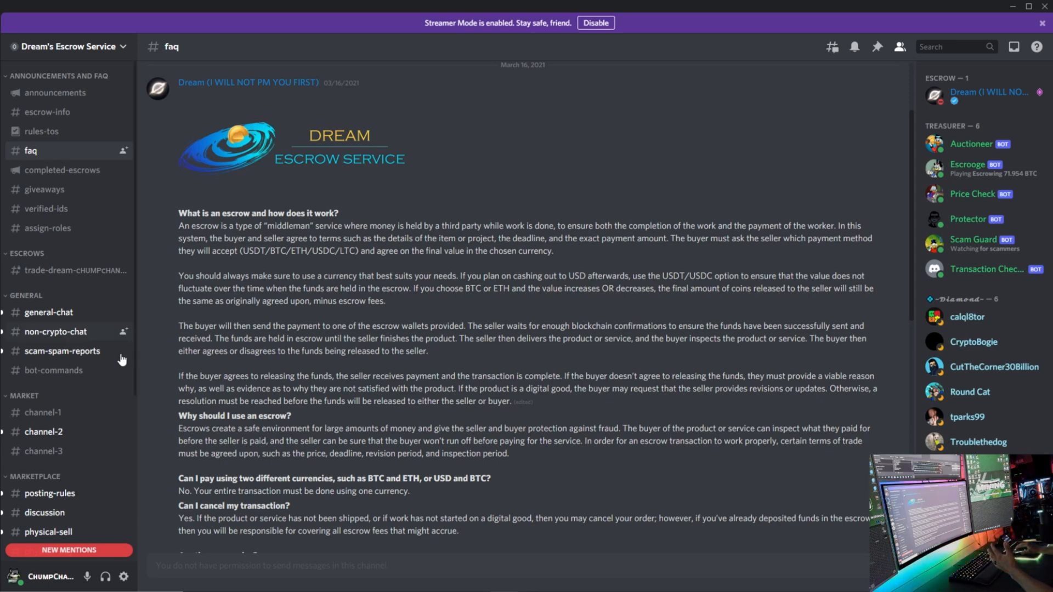
# View the #bot-commands channel to read the Escrooge bot's help listing of commands
pyautogui.click(53, 370)
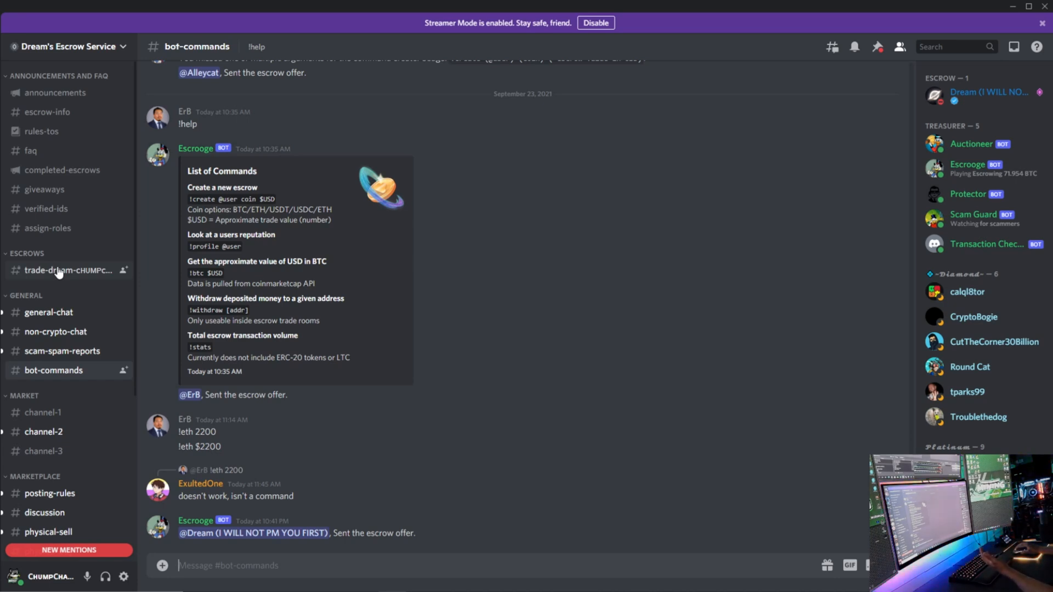
# View the trade-dream escrow room and read its Terms and Trade Information with deposit wallet addresses
pyautogui.click(60, 270)
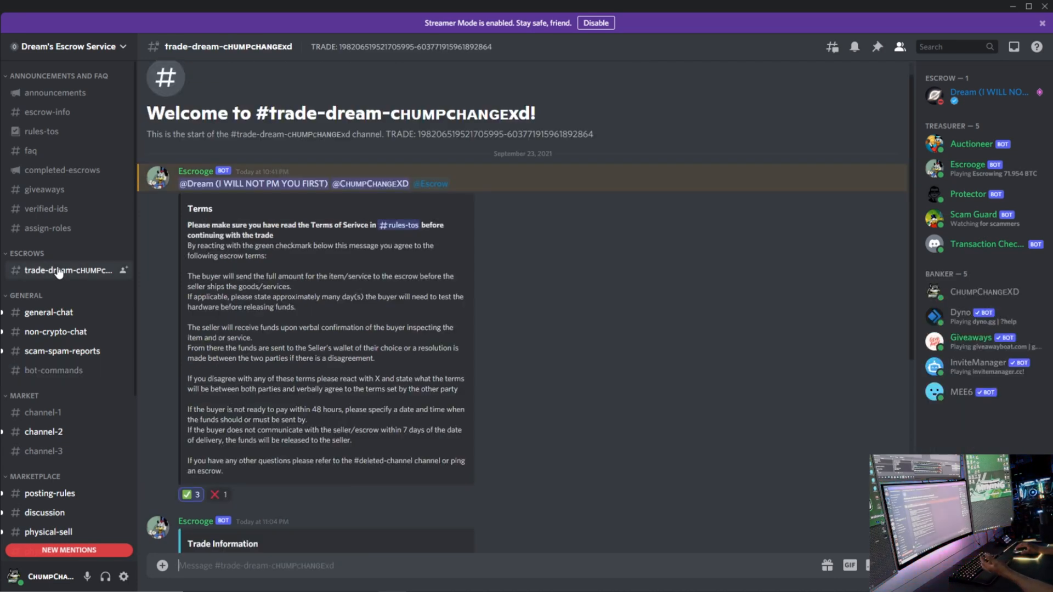
pyautogui.moveTo(344, 196)
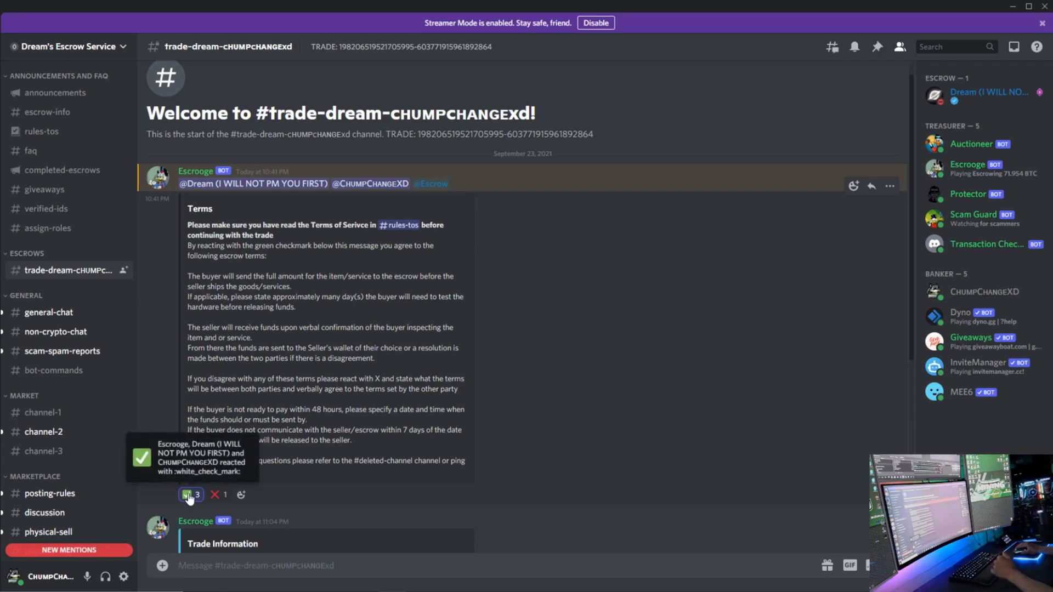
pyautogui.moveTo(218, 495)
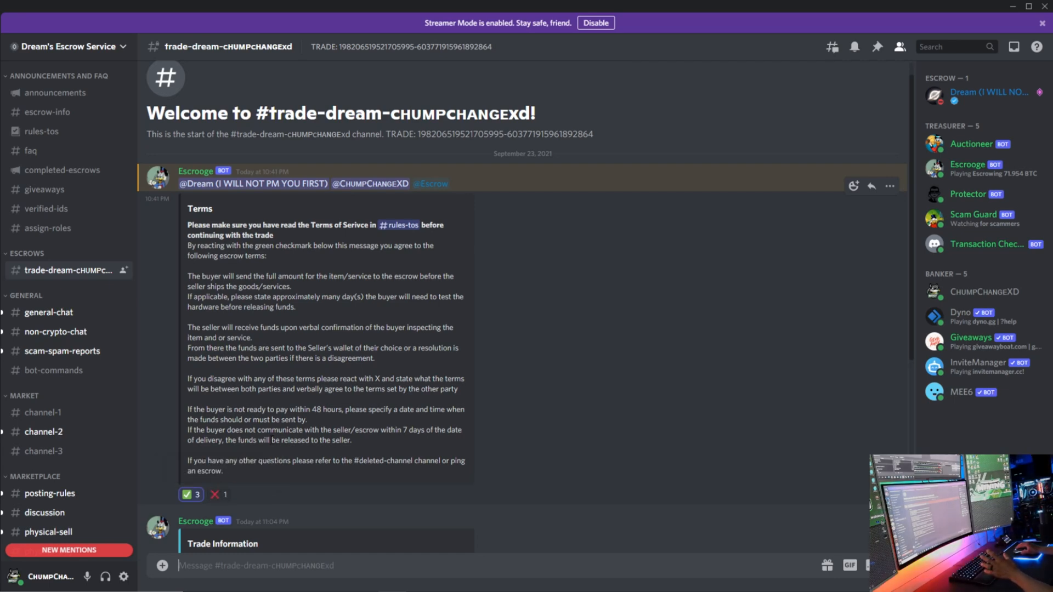
pyautogui.scroll(-3)
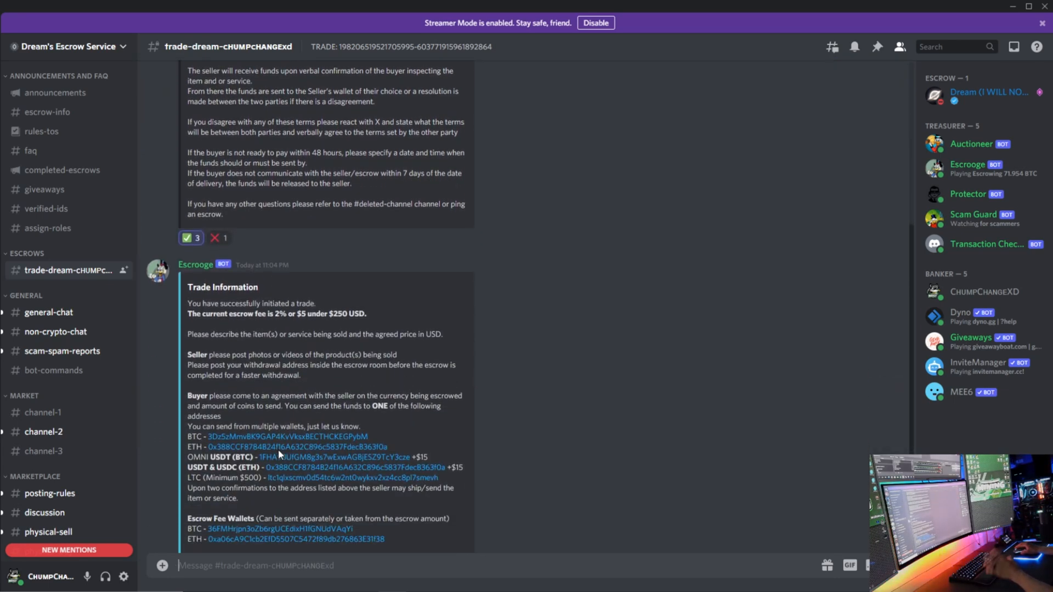
pyautogui.scroll(-3)
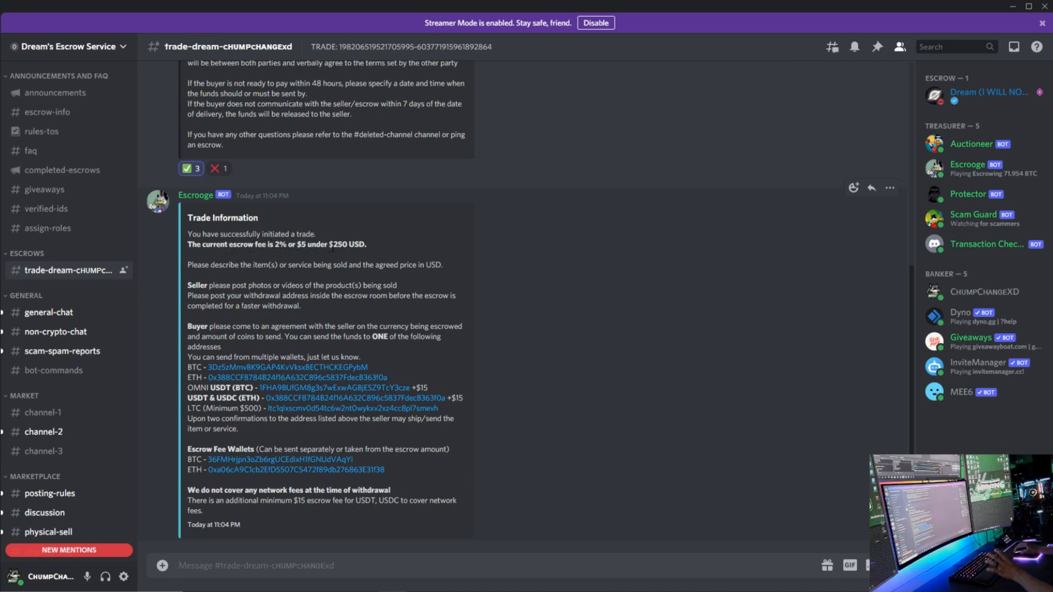
pyautogui.moveTo(285, 279)
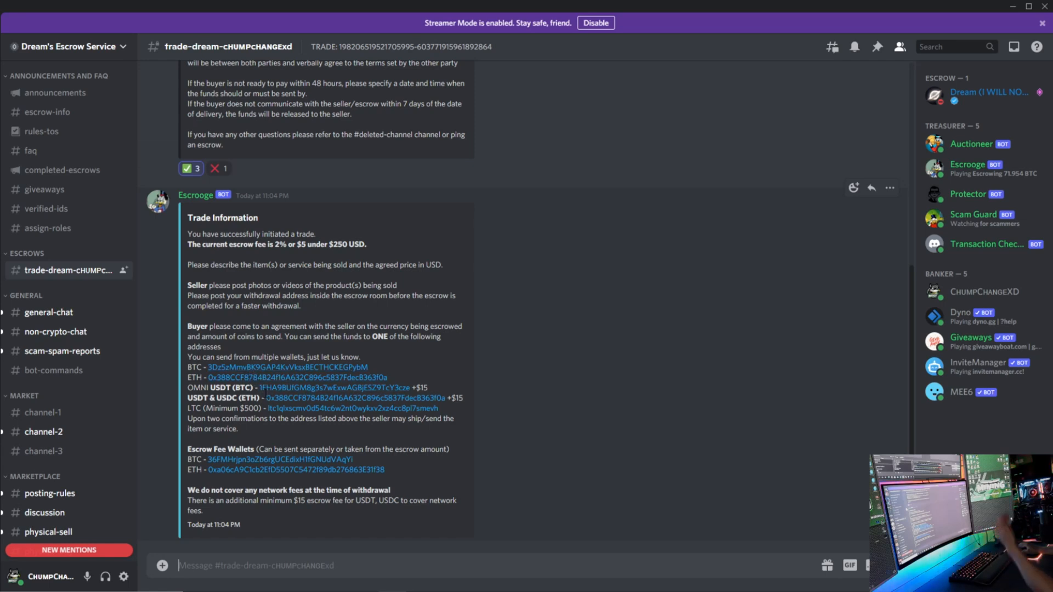
pyautogui.moveTo(281, 388)
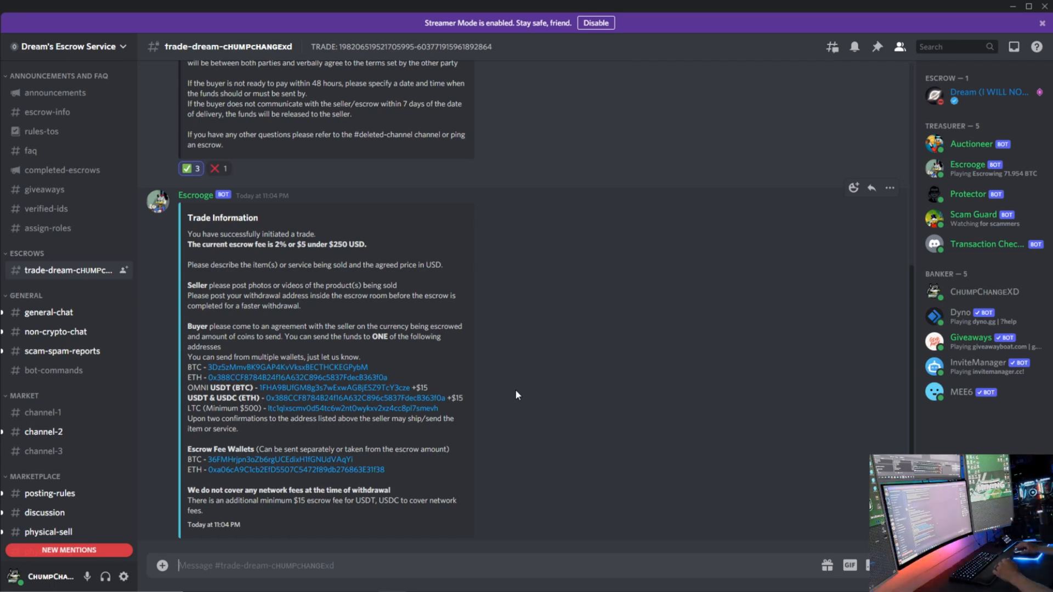
pyautogui.moveTo(890, 65)
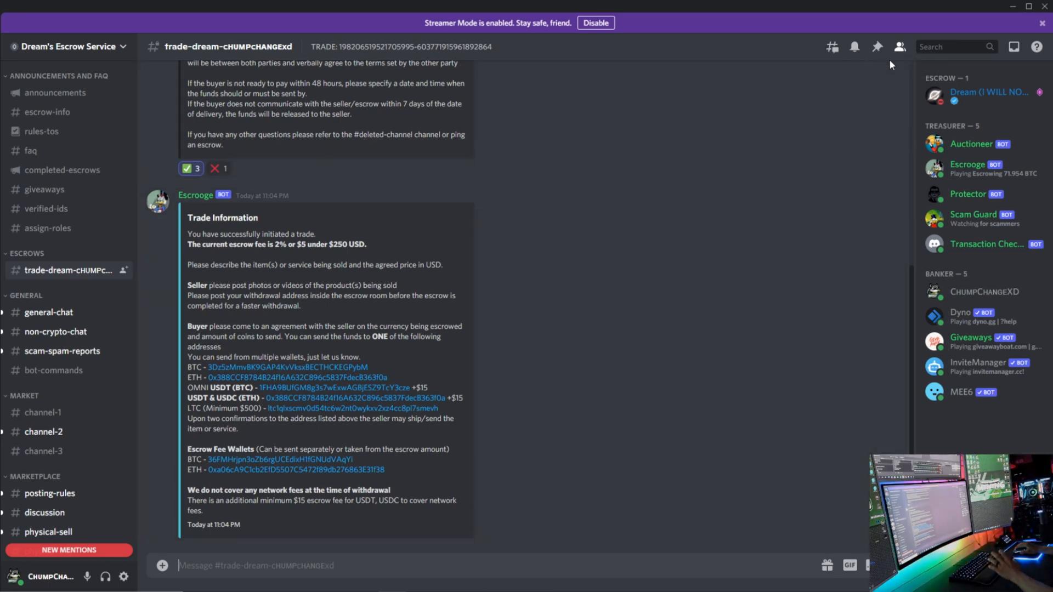
pyautogui.click(897, 46)
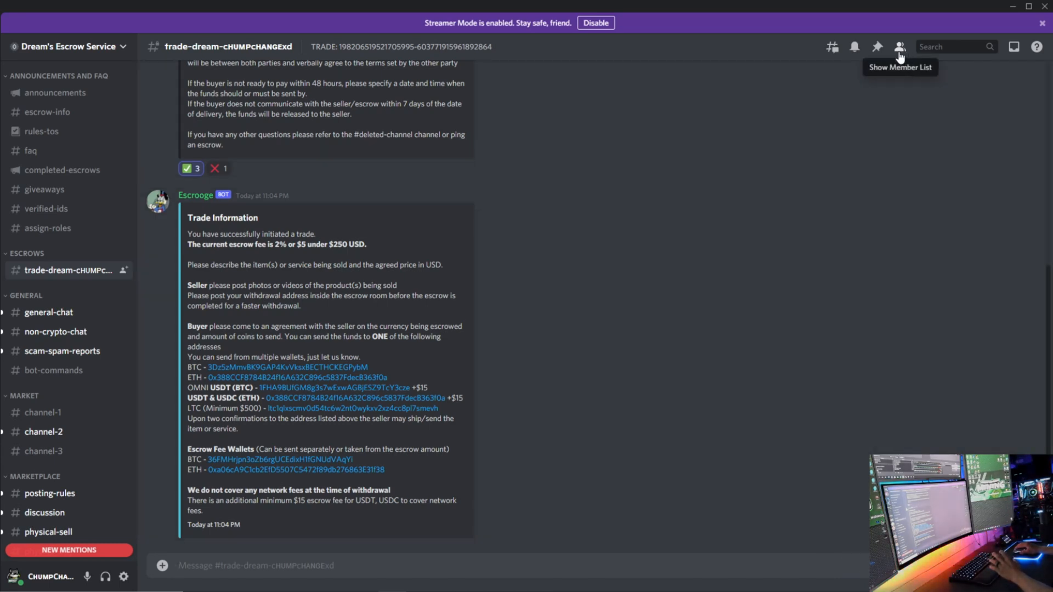
pyautogui.click(898, 46)
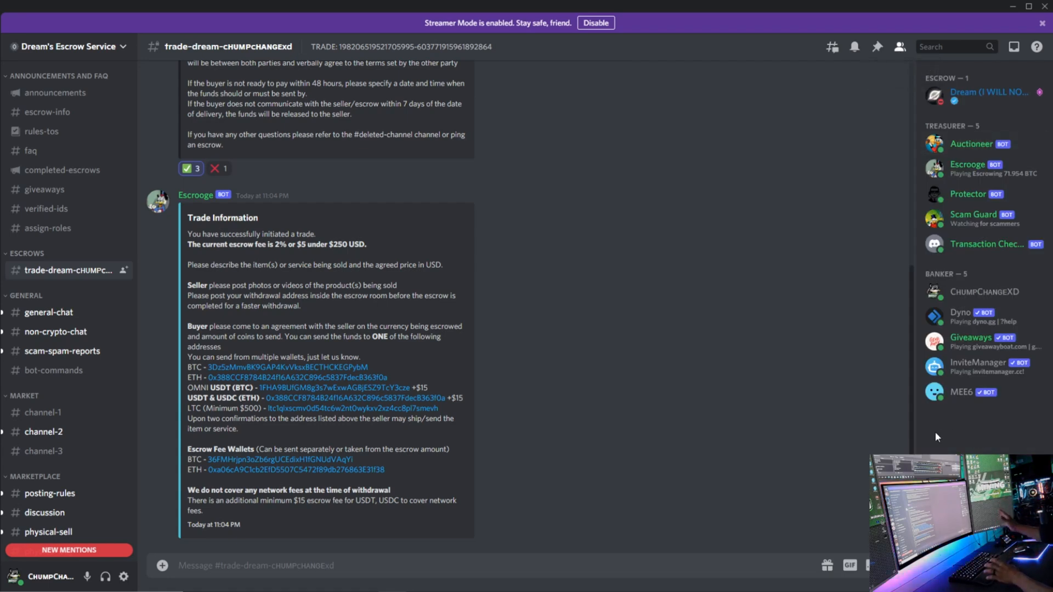
pyautogui.moveTo(706, 407)
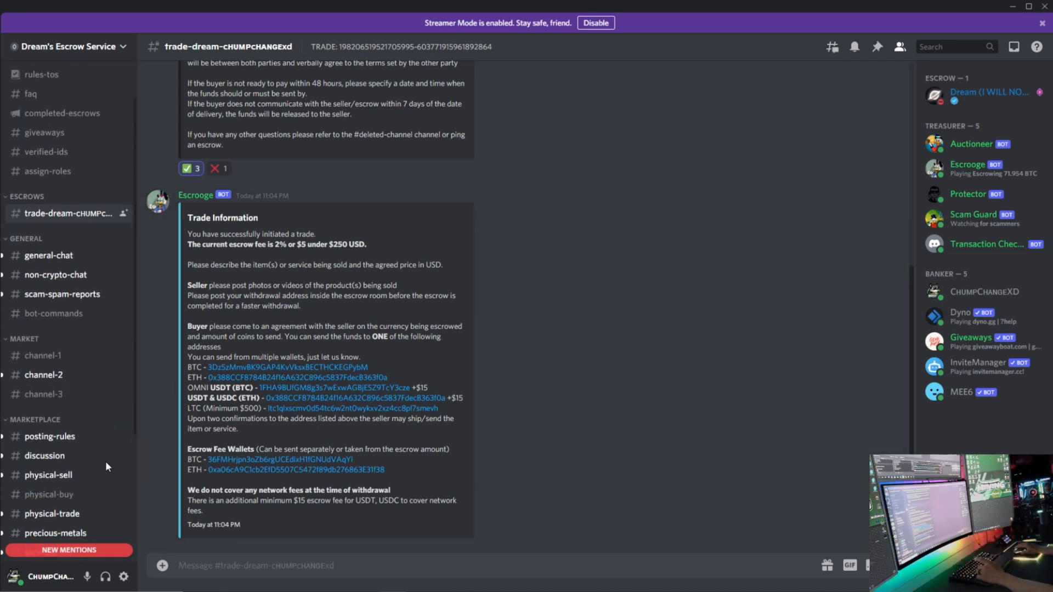
pyautogui.scroll(-3)
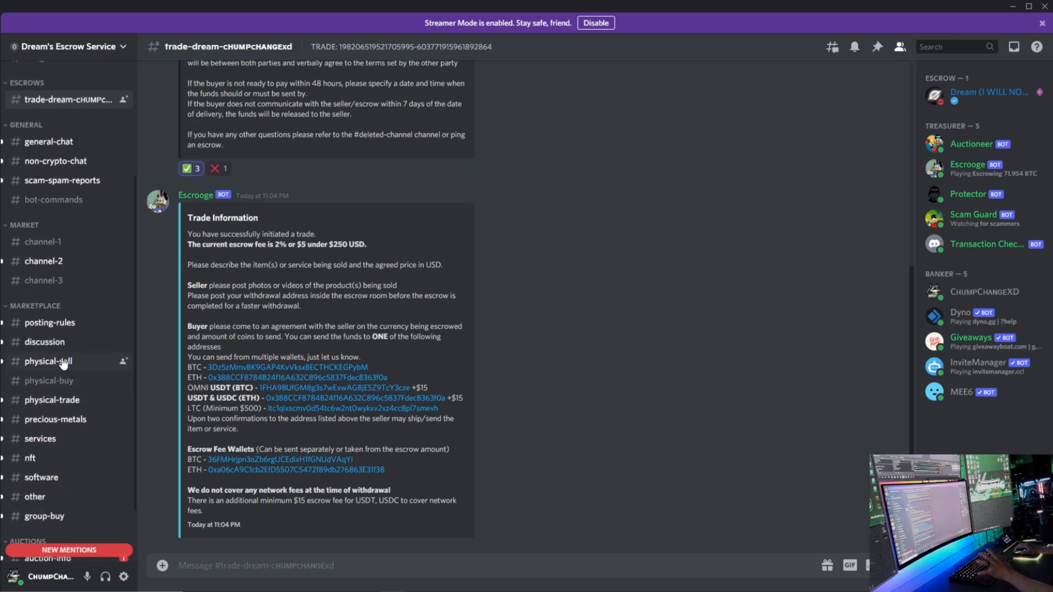
pyautogui.moveTo(61, 388)
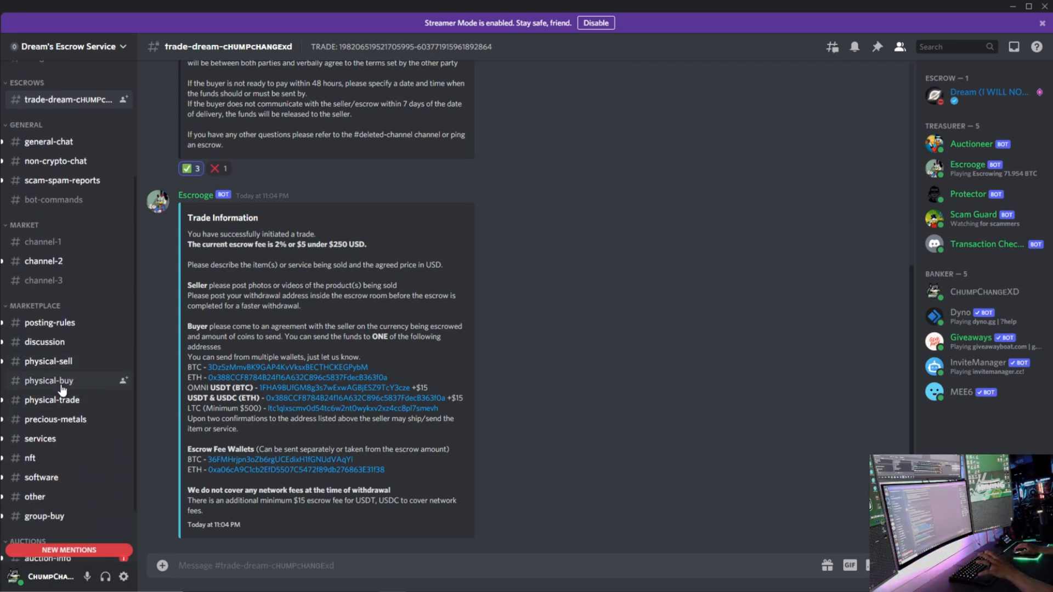
pyautogui.moveTo(73, 406)
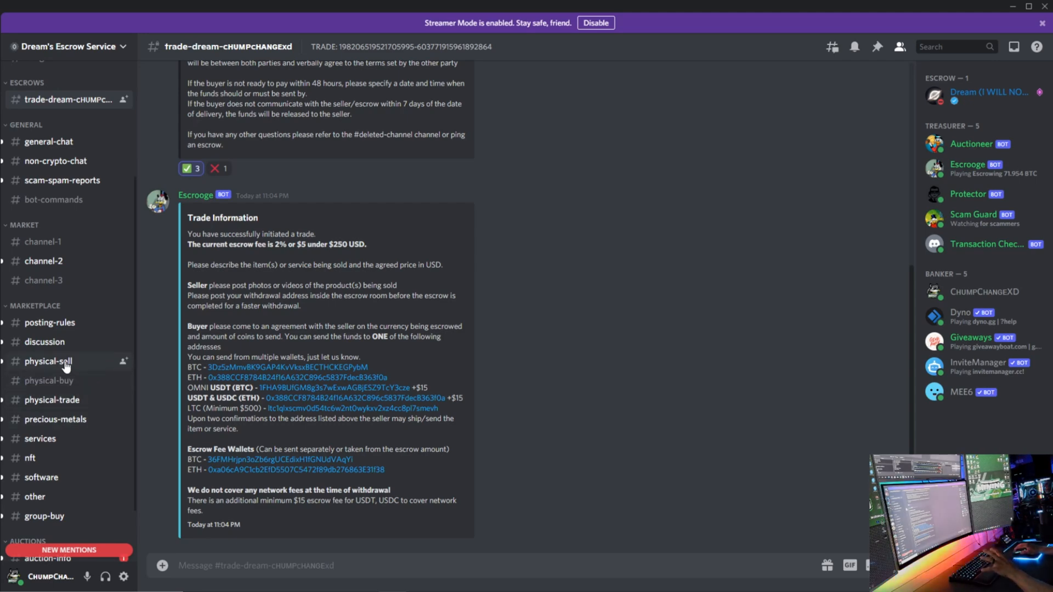
pyautogui.click(49, 362)
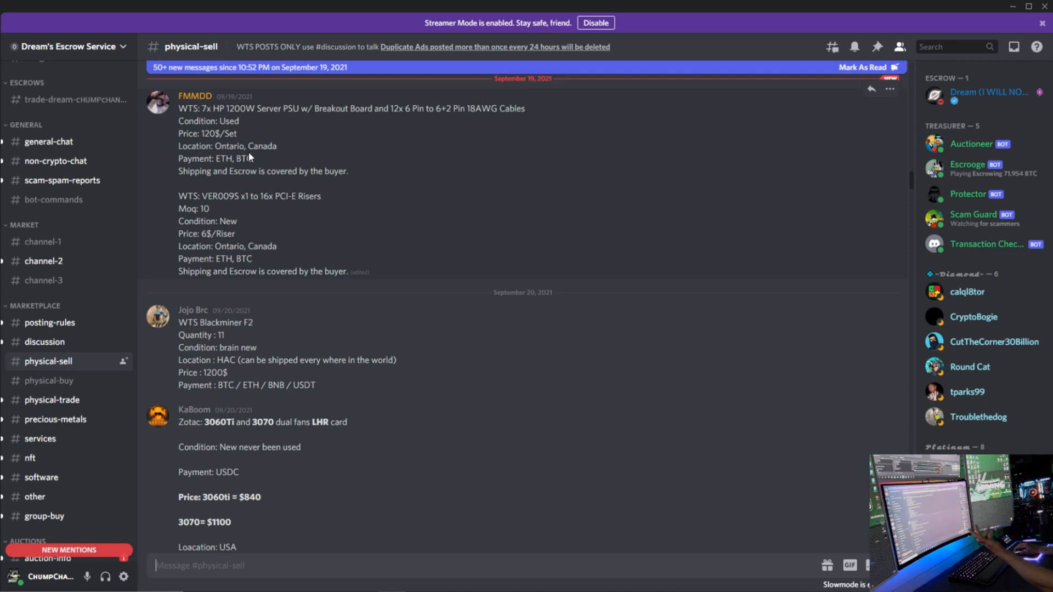
pyautogui.moveTo(201, 187)
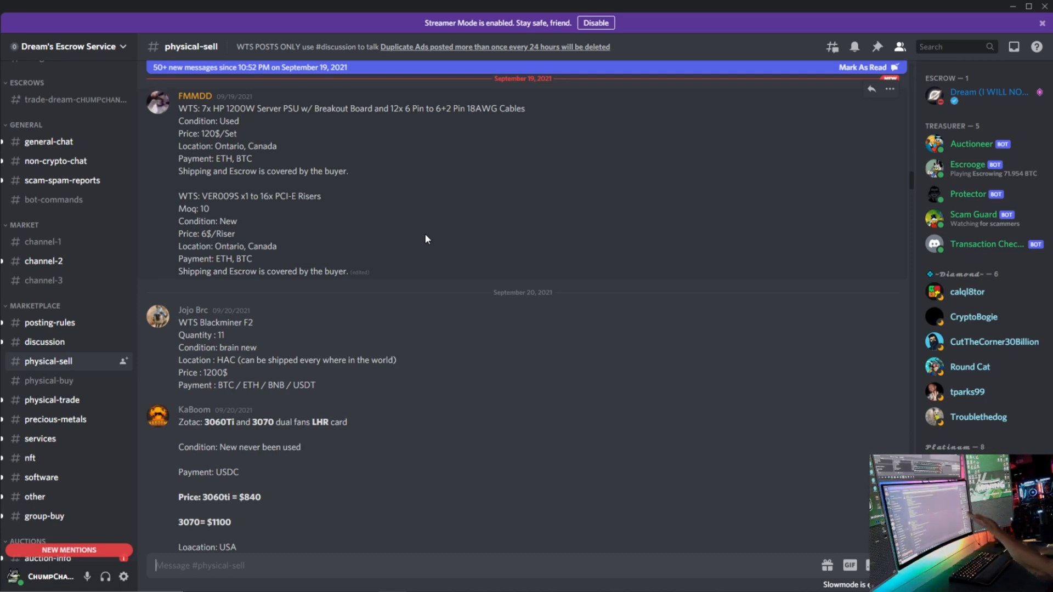
pyautogui.moveTo(340, 234)
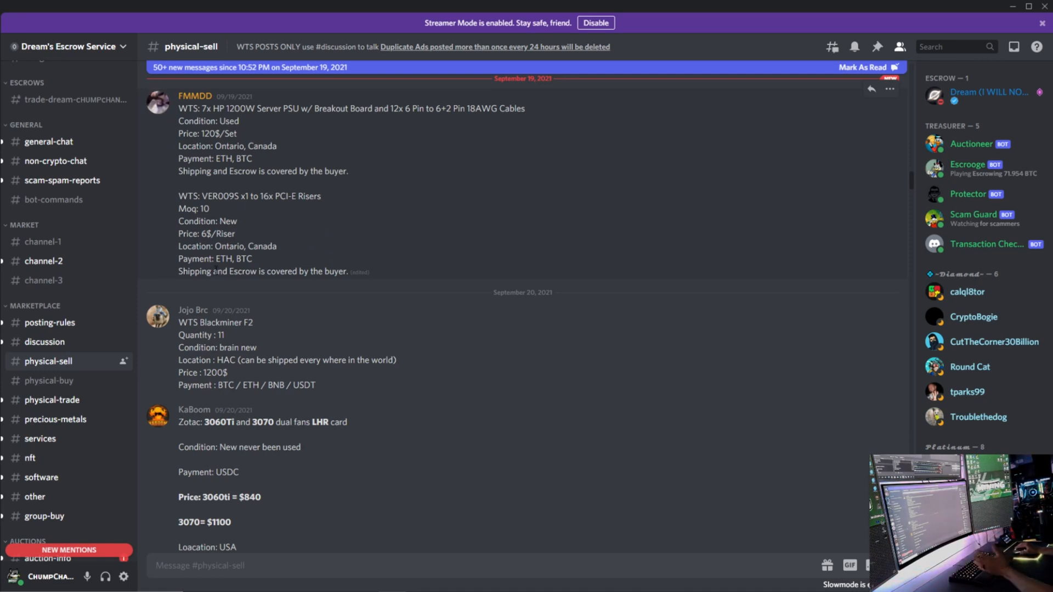
pyautogui.moveTo(61, 389)
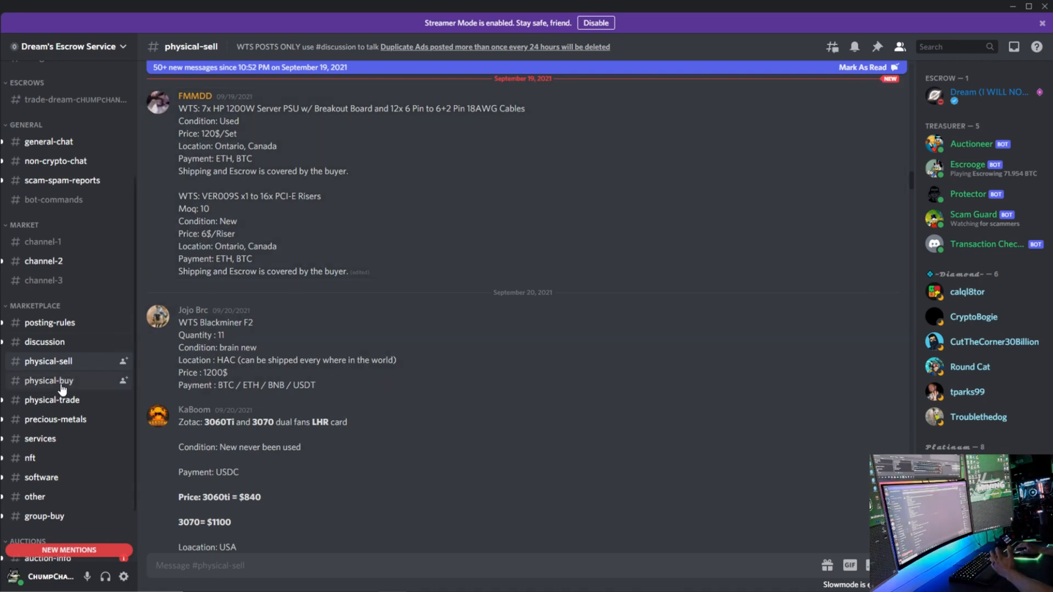
# View the #physical-buy channel of want-to-buy listings for graphics cards and mining hardware
pyautogui.click(48, 380)
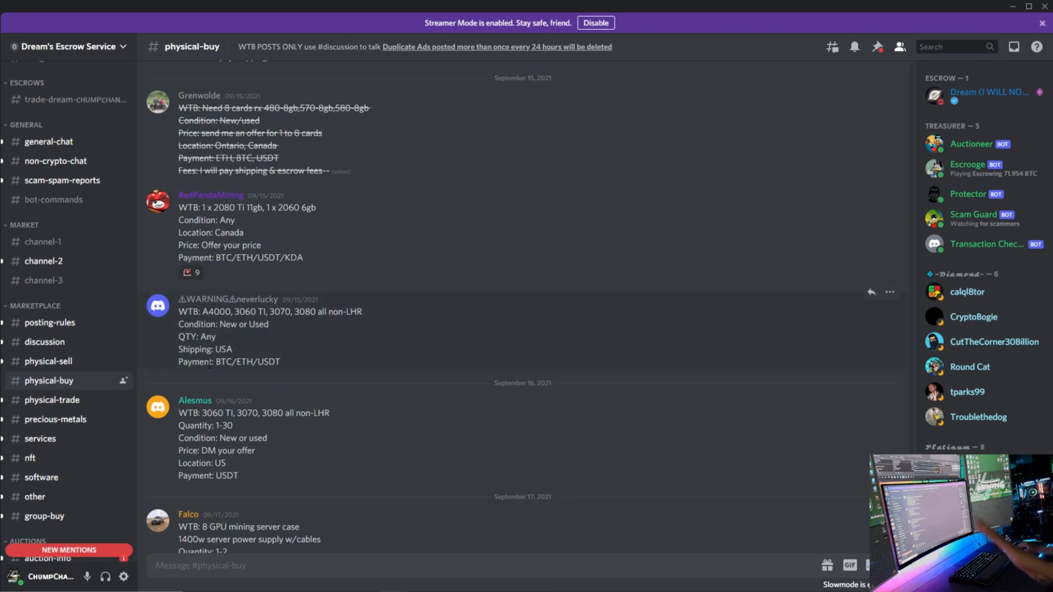
pyautogui.moveTo(122, 275)
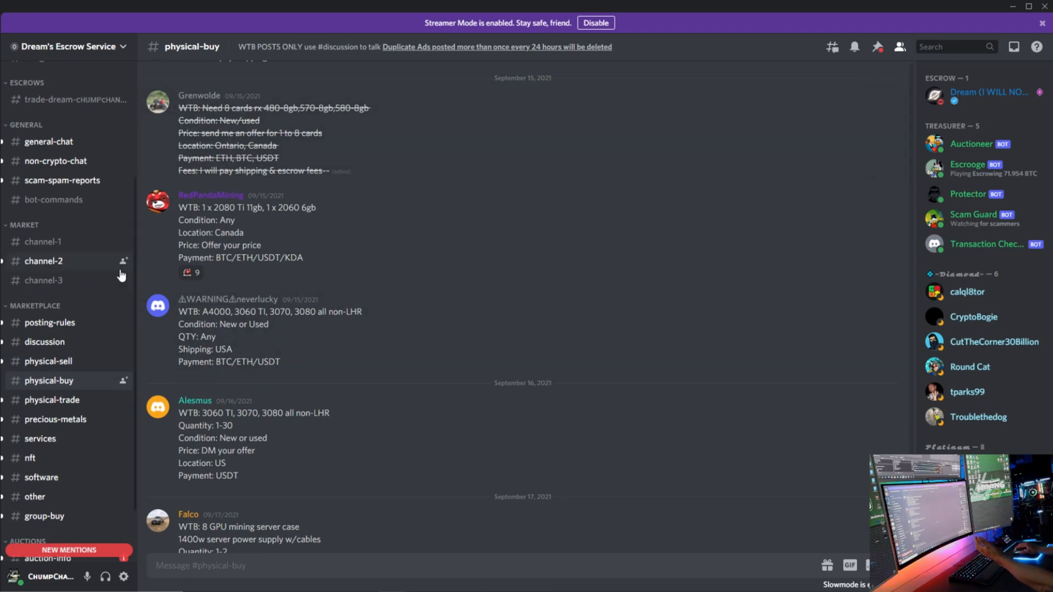
pyautogui.moveTo(168, 231)
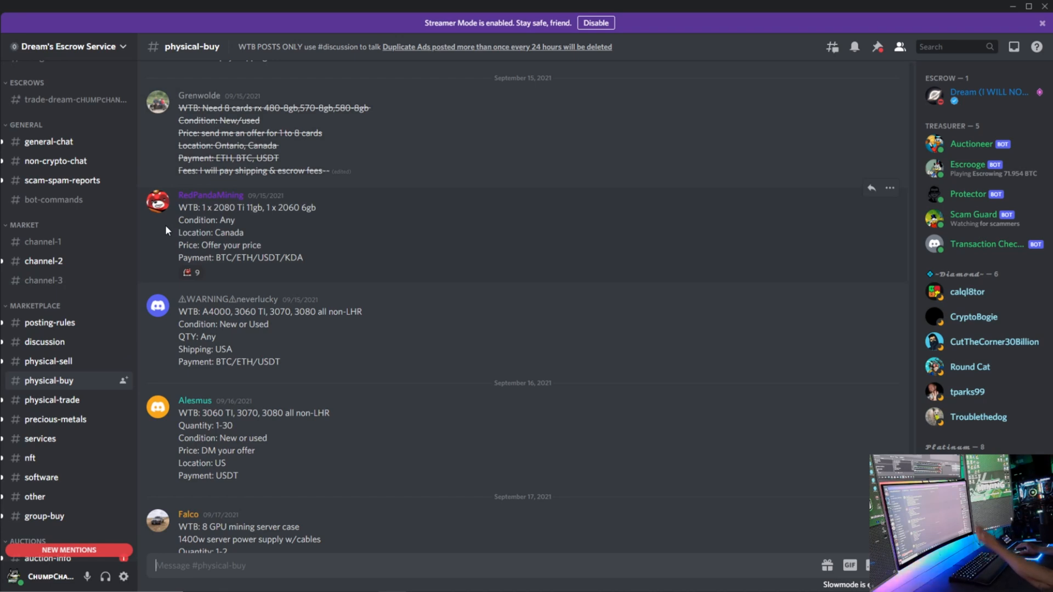
pyautogui.moveTo(161, 234)
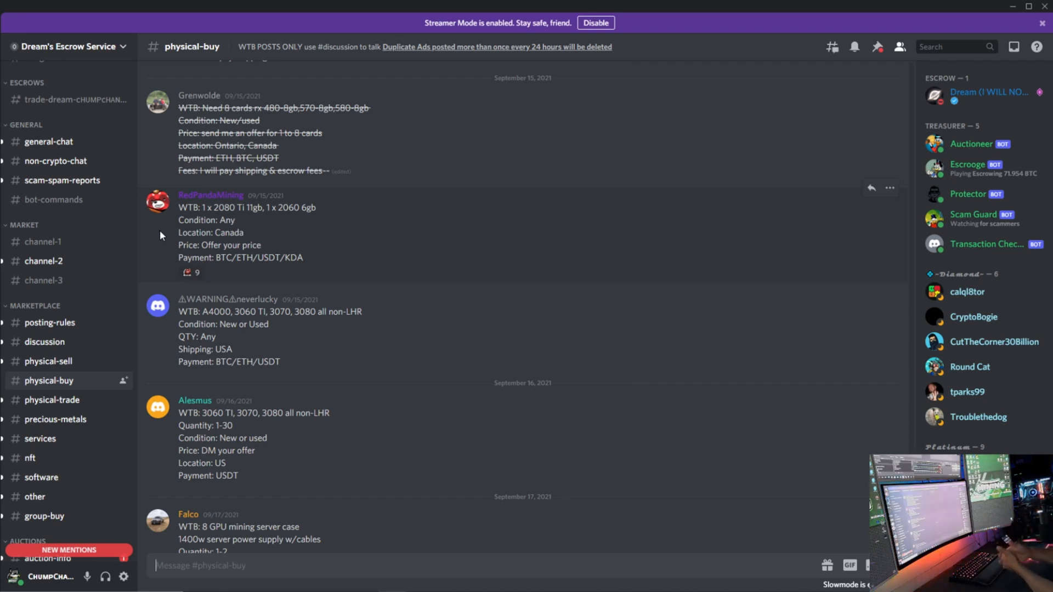
# View the #physical-trade channel of want-to-trade listings for swapping graphics cards
pyautogui.click(51, 399)
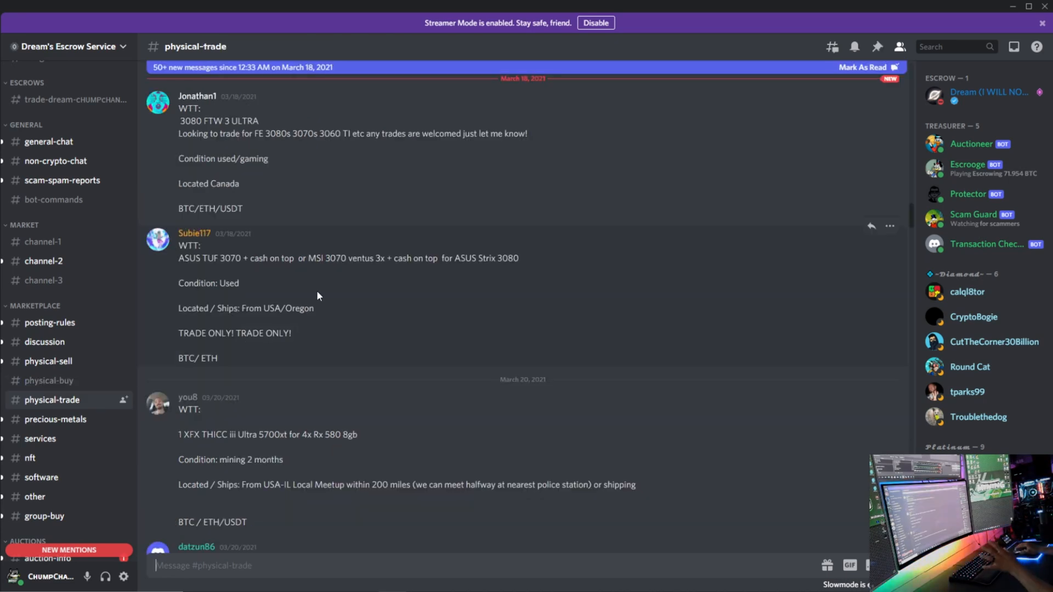
pyautogui.moveTo(226, 257)
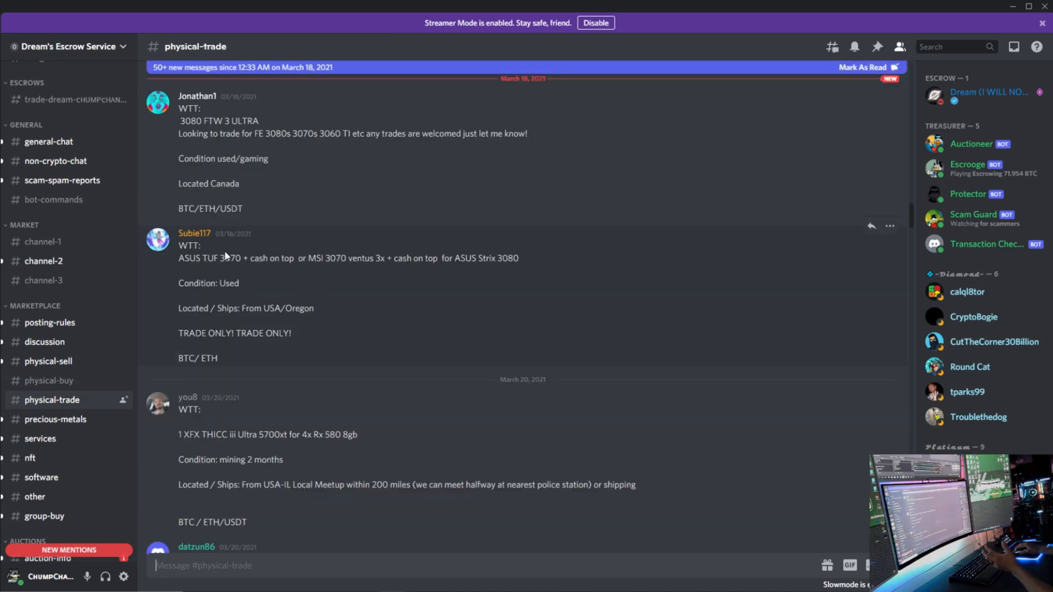
pyautogui.moveTo(225, 269)
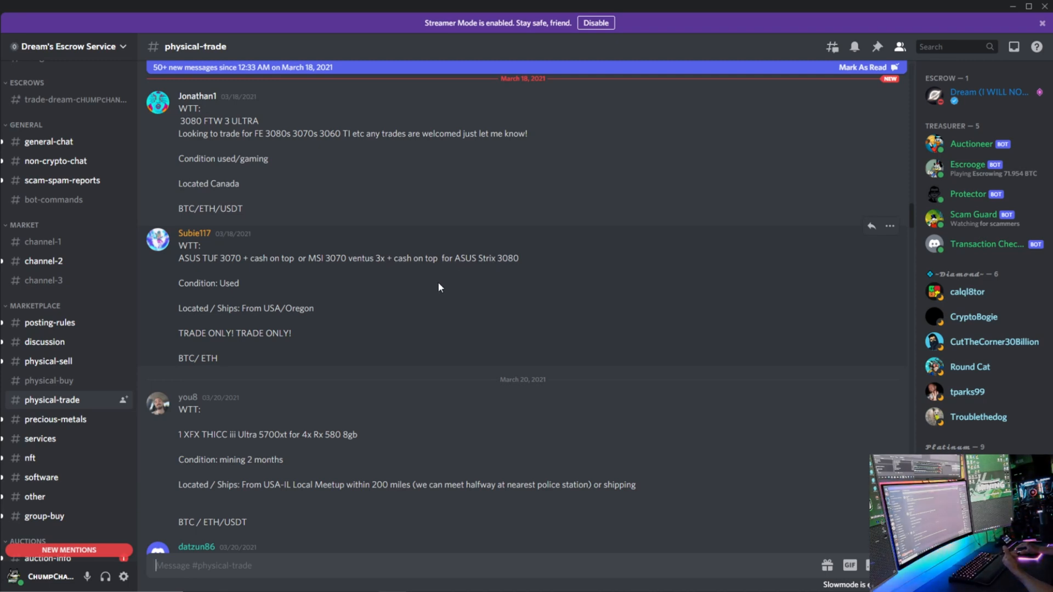
pyautogui.moveTo(431, 292)
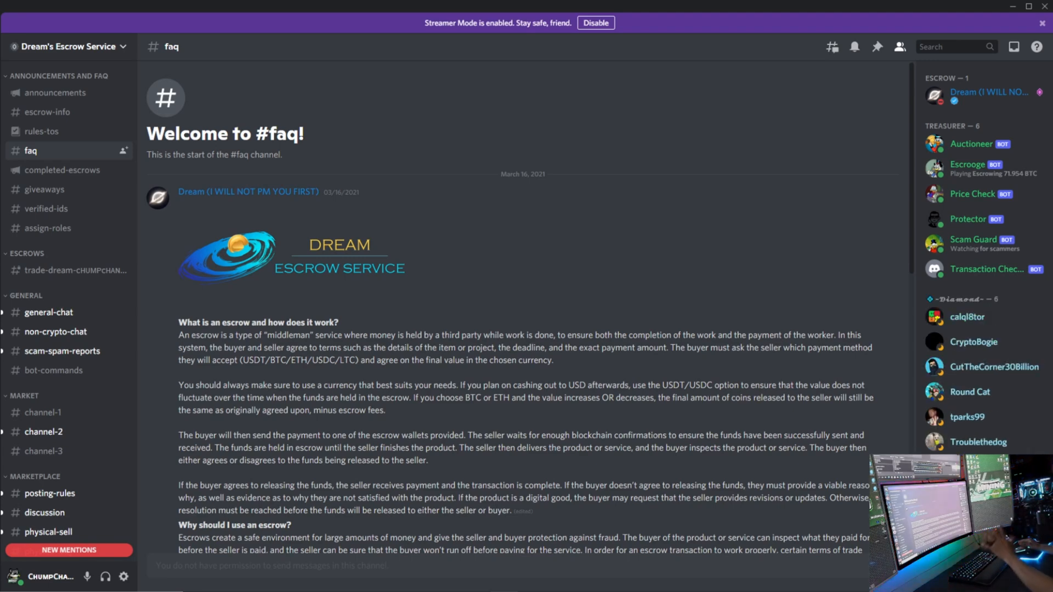
# Scroll the #bot-commands channel to the Scam Guard user-info card and 'Sent the escrow offer' reply
pyautogui.scroll(-3)
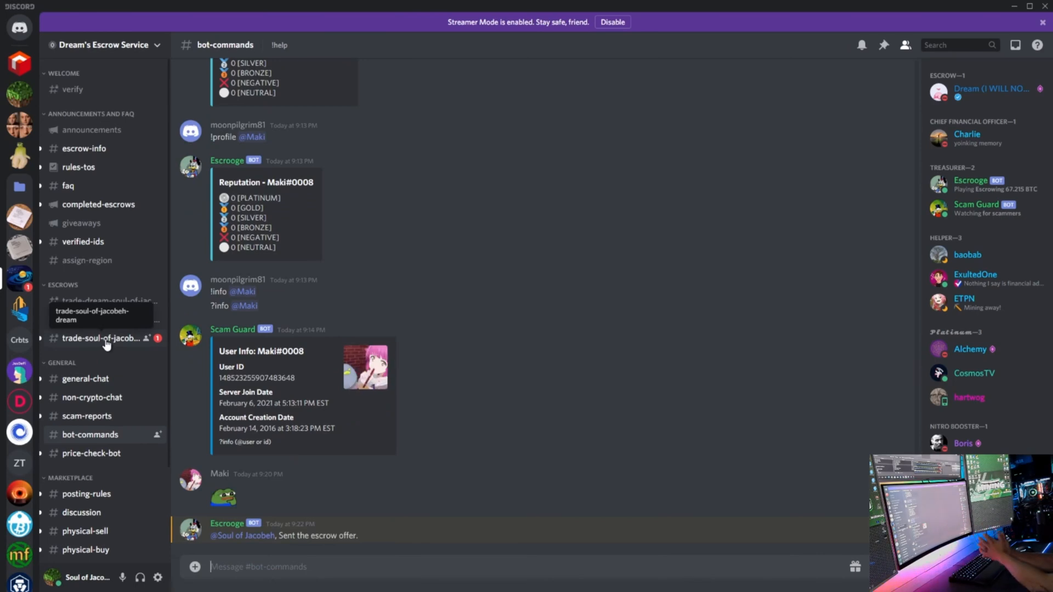
# View the trade-soul-of-jacobeh-dream room's Escrooge terms, wallet-address trade information and 'blue' reply
pyautogui.click(101, 338)
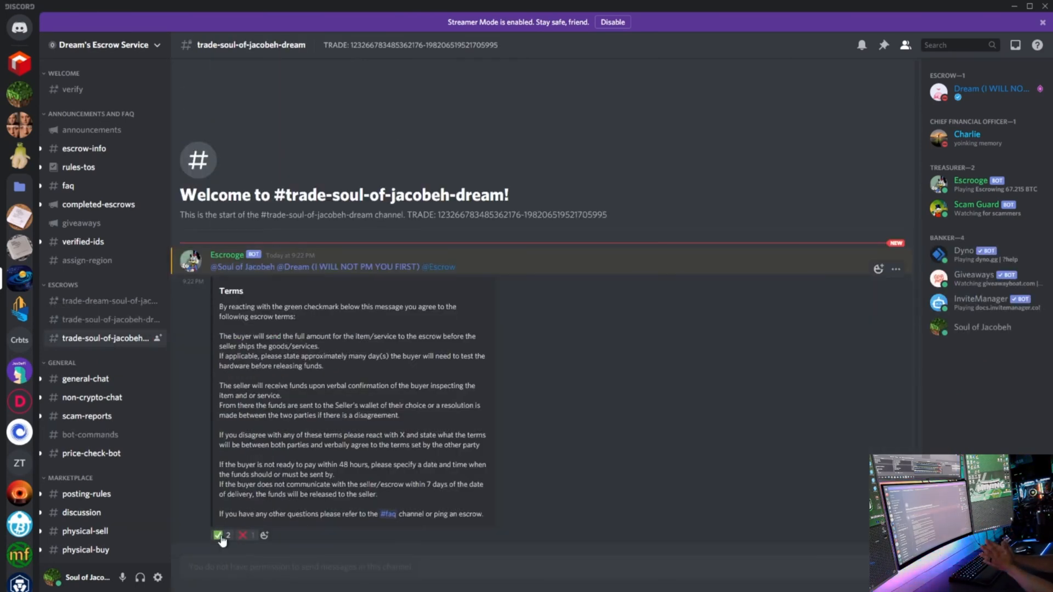
pyautogui.moveTo(244, 535)
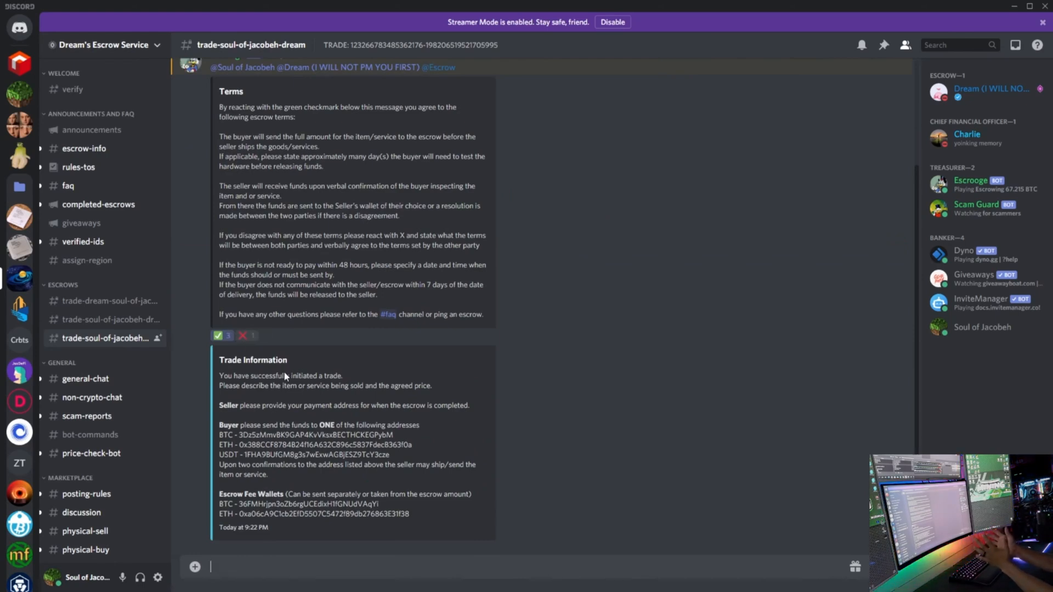
pyautogui.moveTo(367, 485)
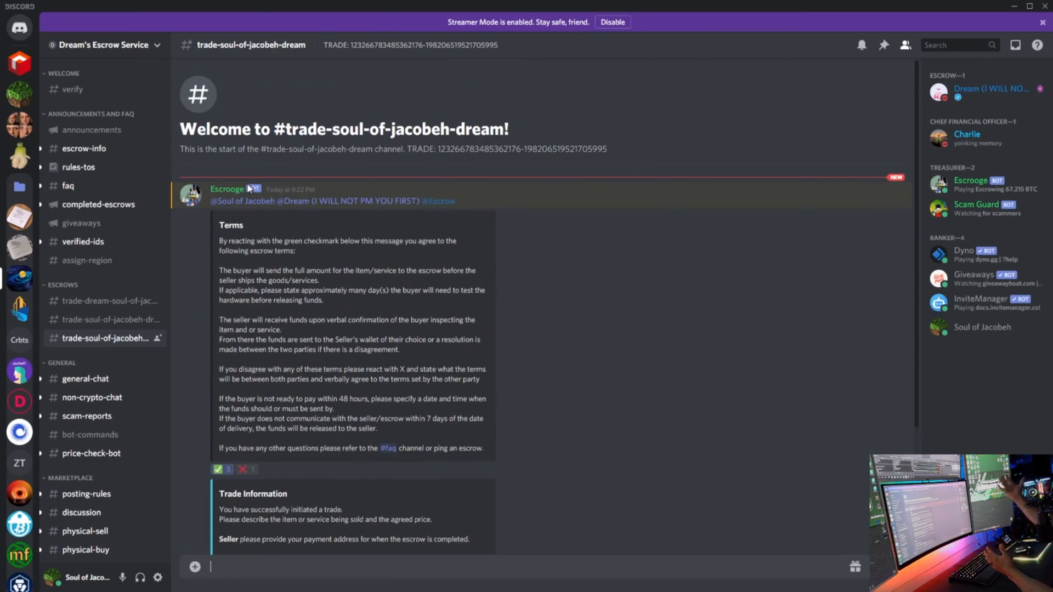
pyautogui.scroll(-3)
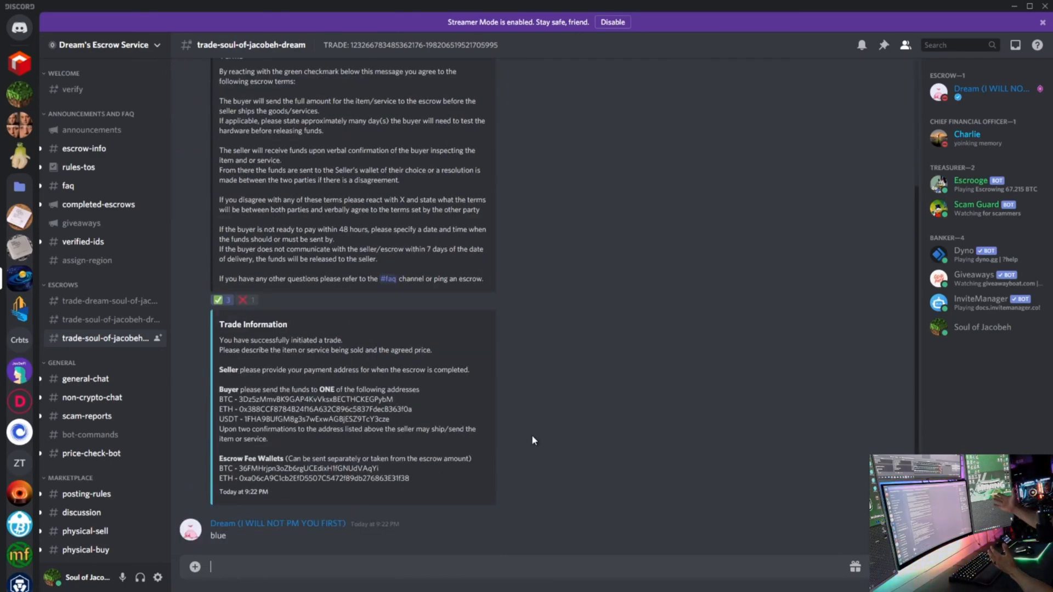
pyautogui.moveTo(232, 539)
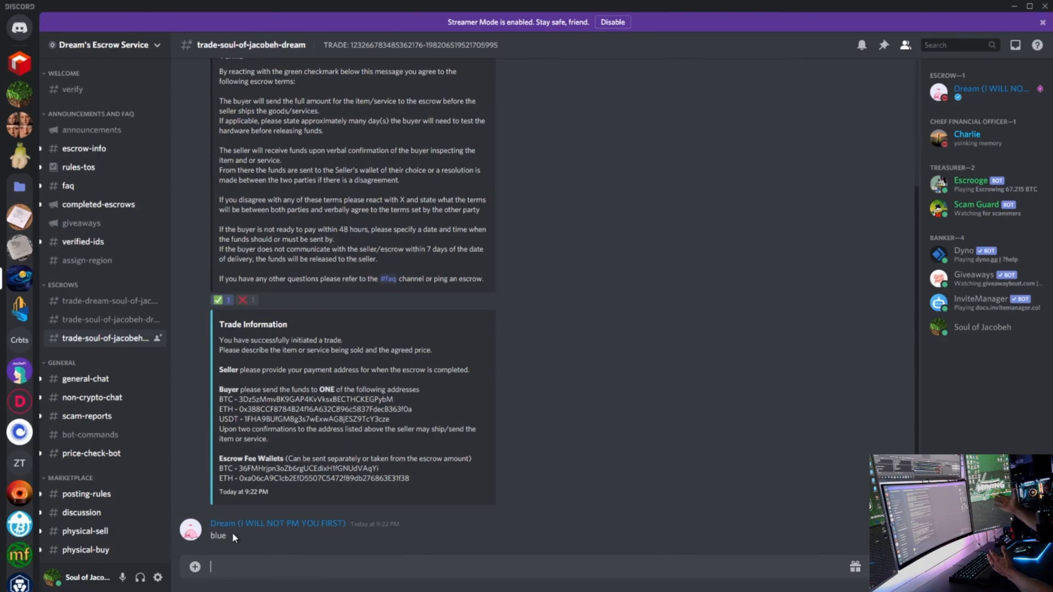